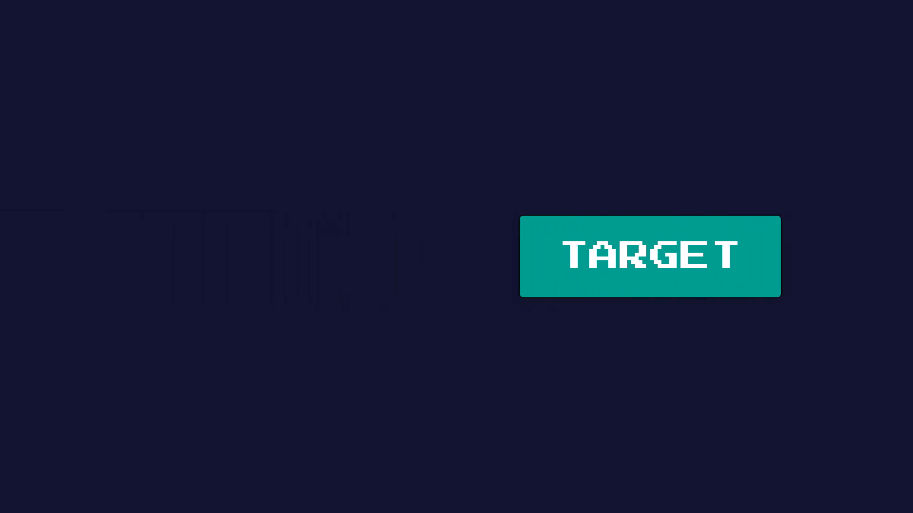
left_click(649, 256)
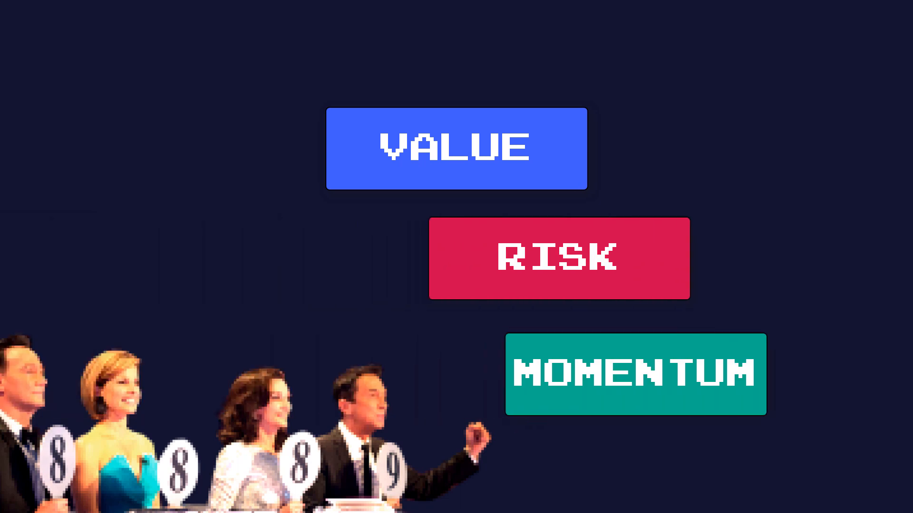
left_click(455, 149)
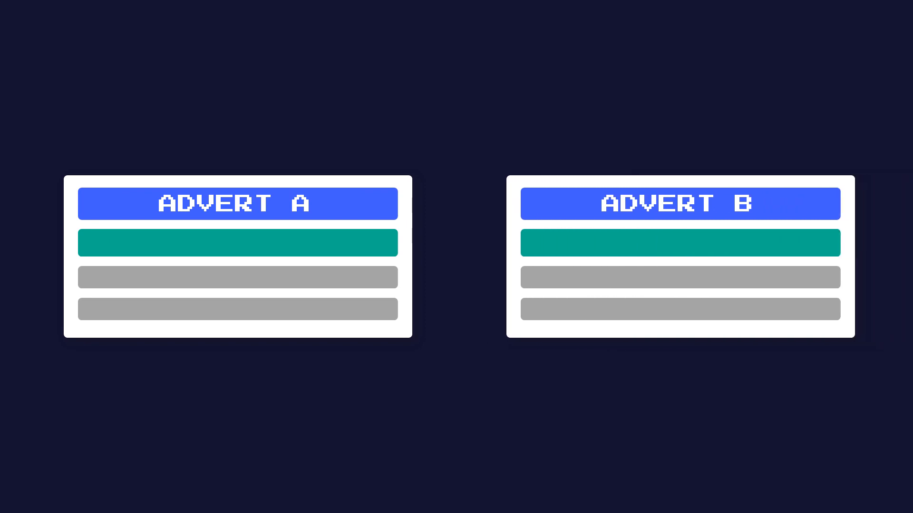
left_click(237, 255)
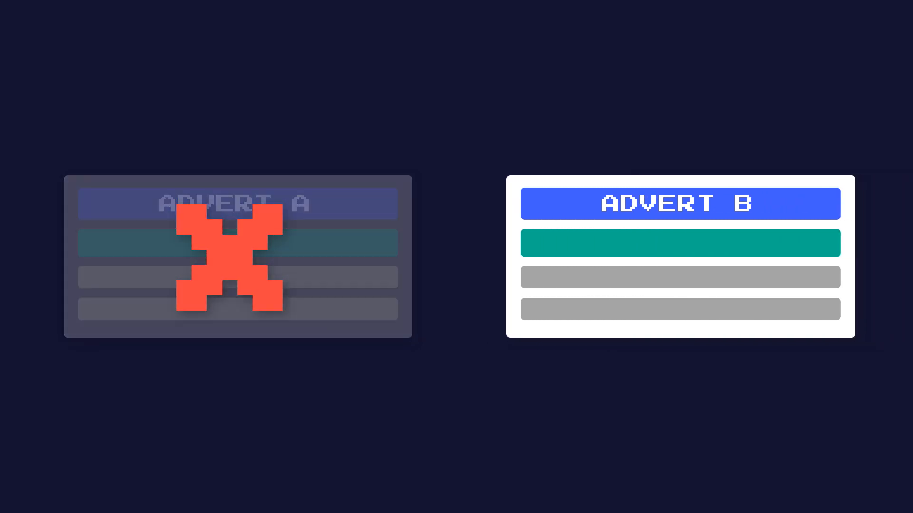